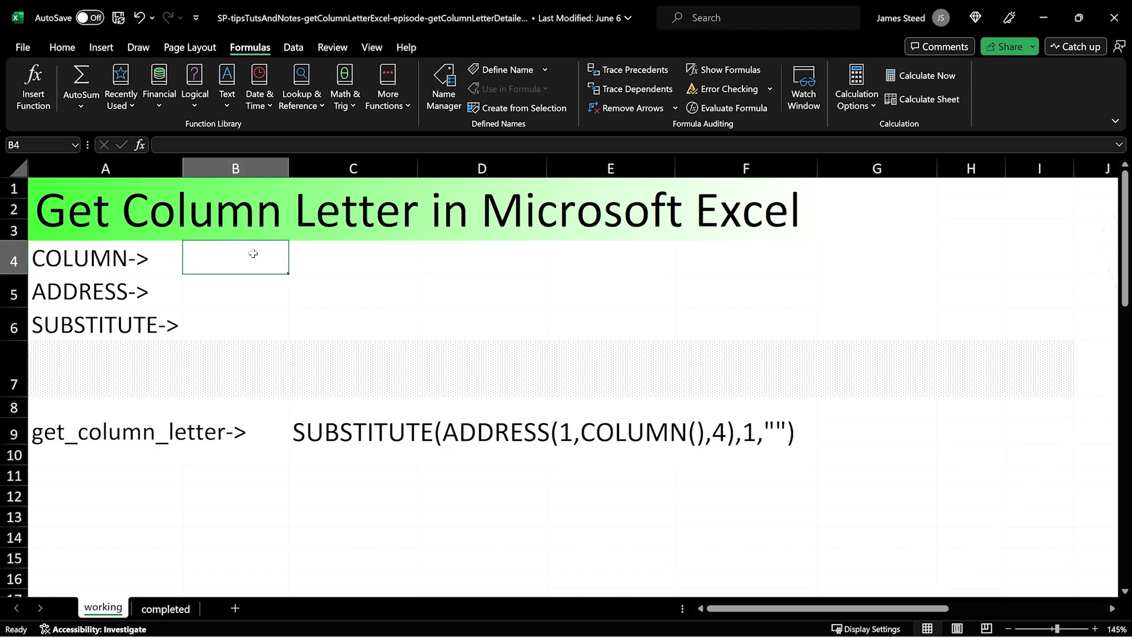
- Enter =COLUMN() in B4 and carry it to C4 so they show 2 and 3
text(=)
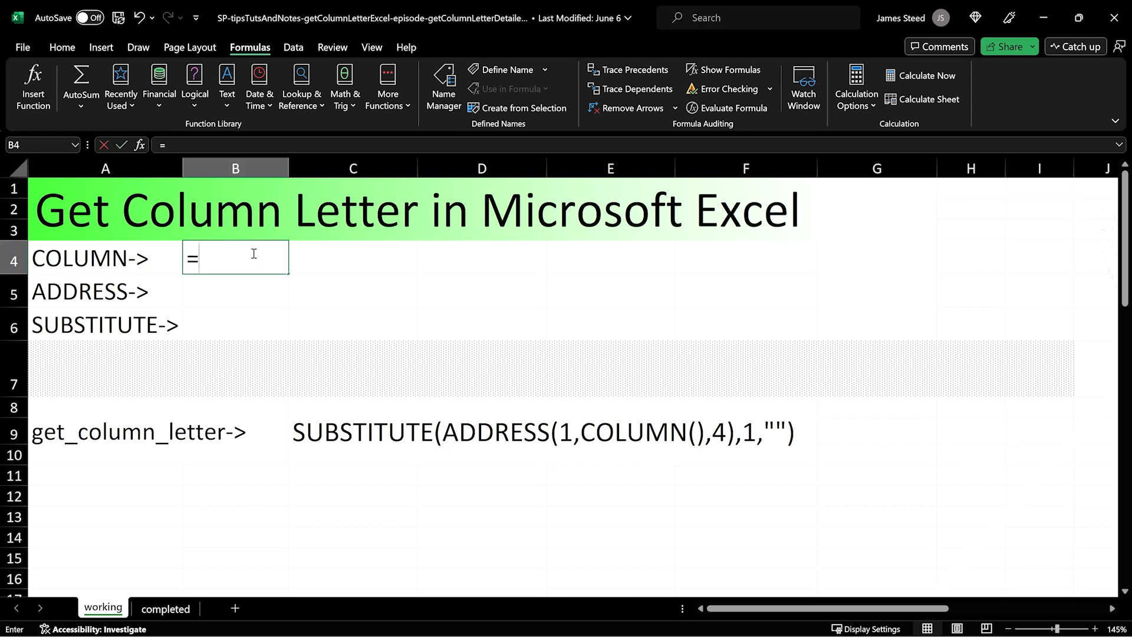
text(column()
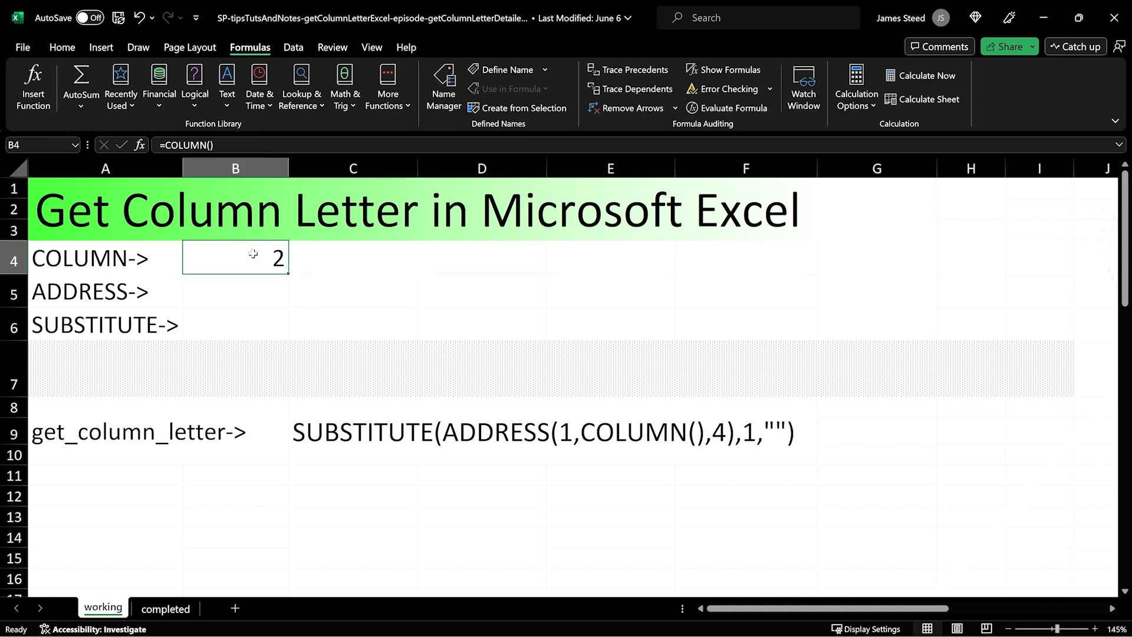
click(353, 259)
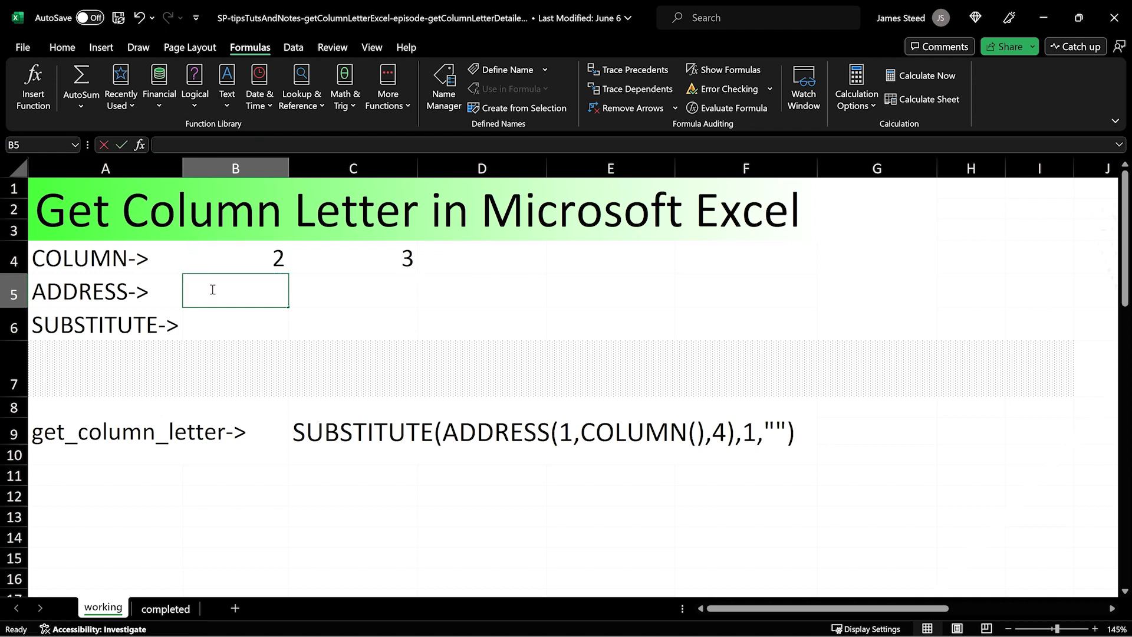
- Enter =ADDRESS(1,COLUMN()) in B5 so B5:D5 show $B$1, $C$1 and $D$1
text(=a)
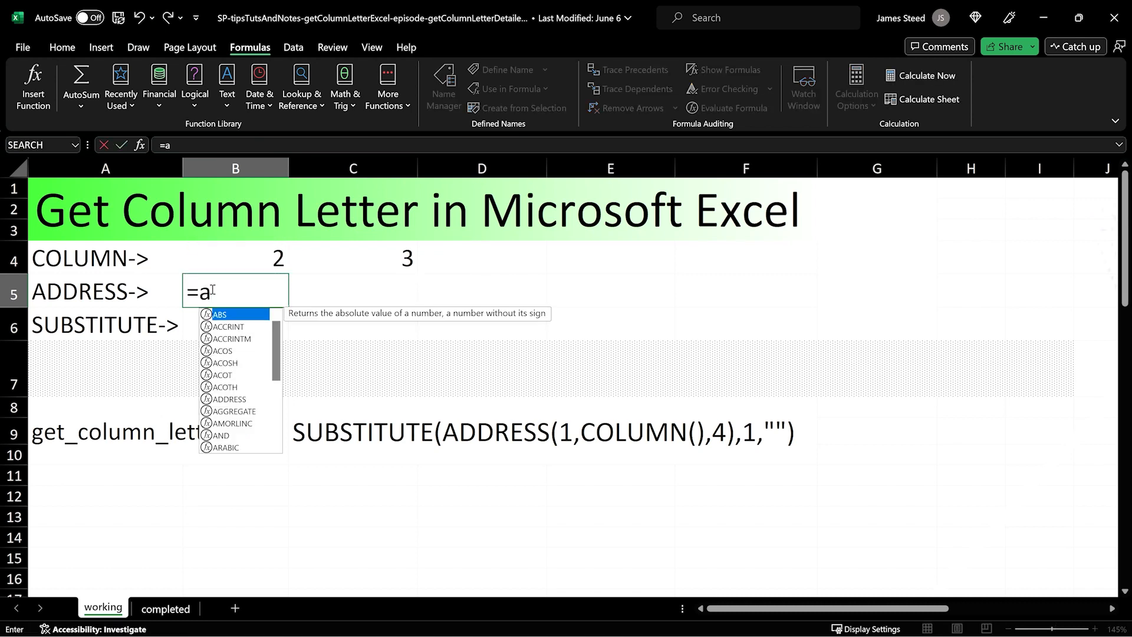
text(ddress)
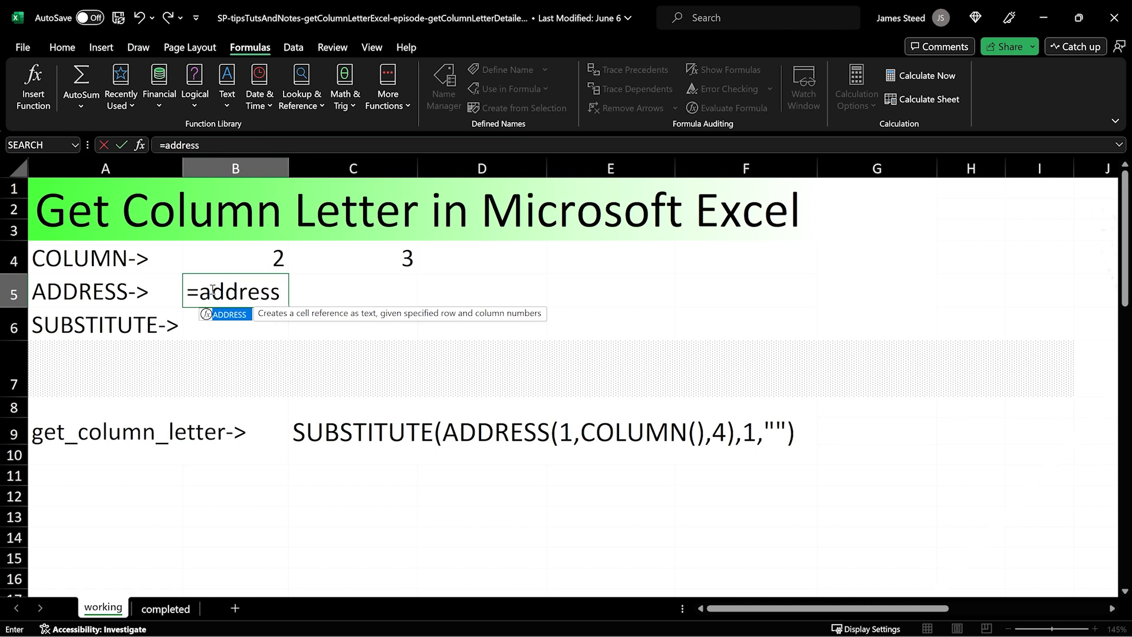
text(()
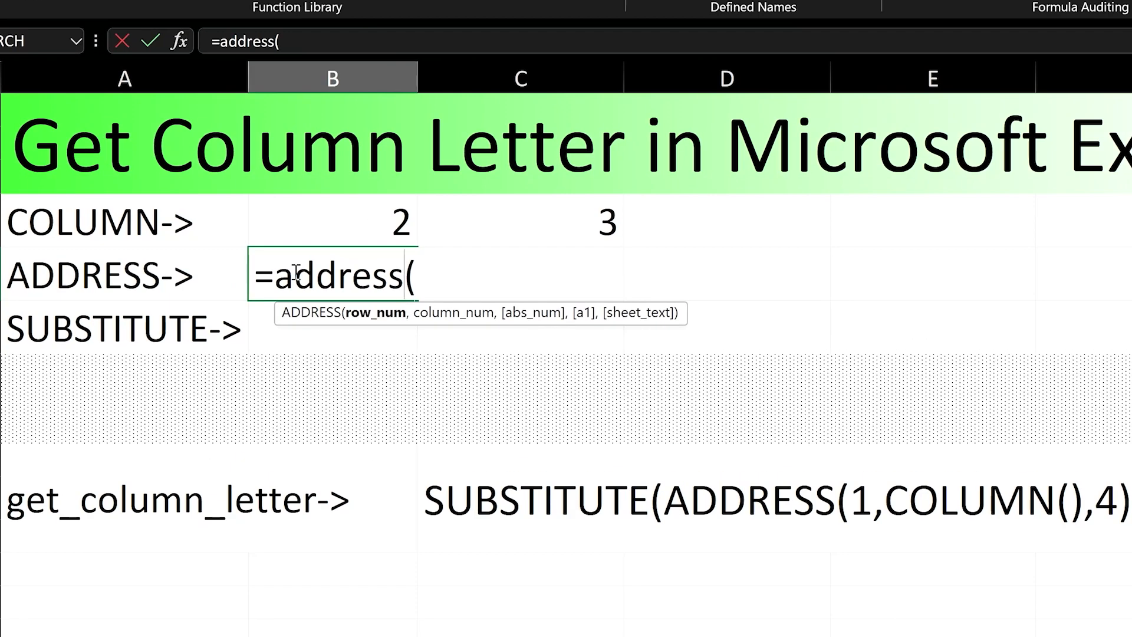
text(1)
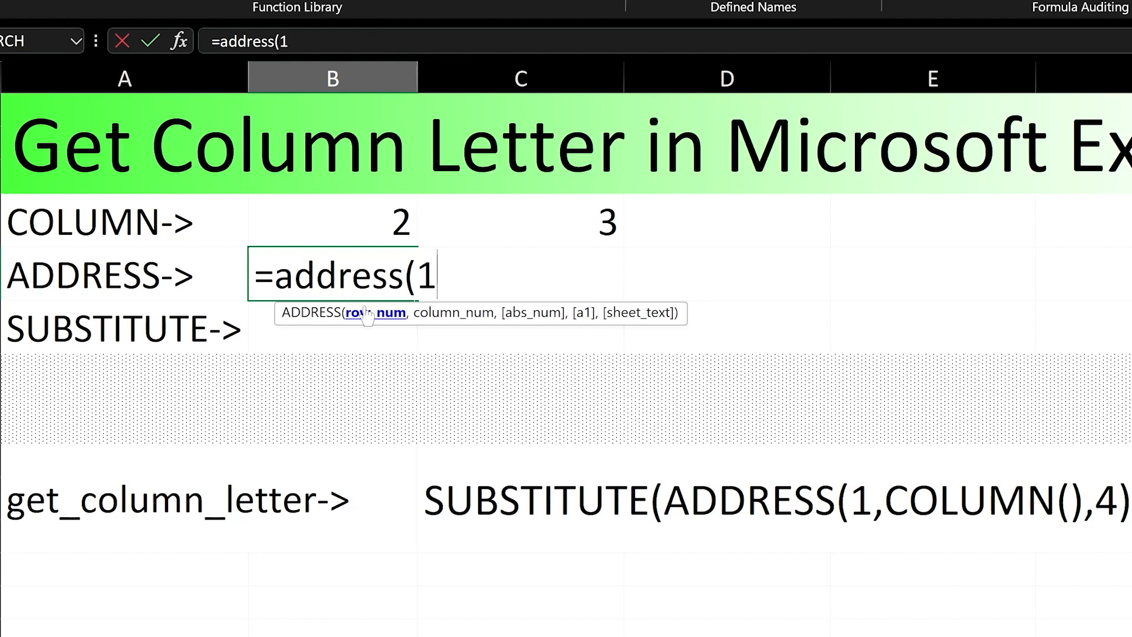
text(,)
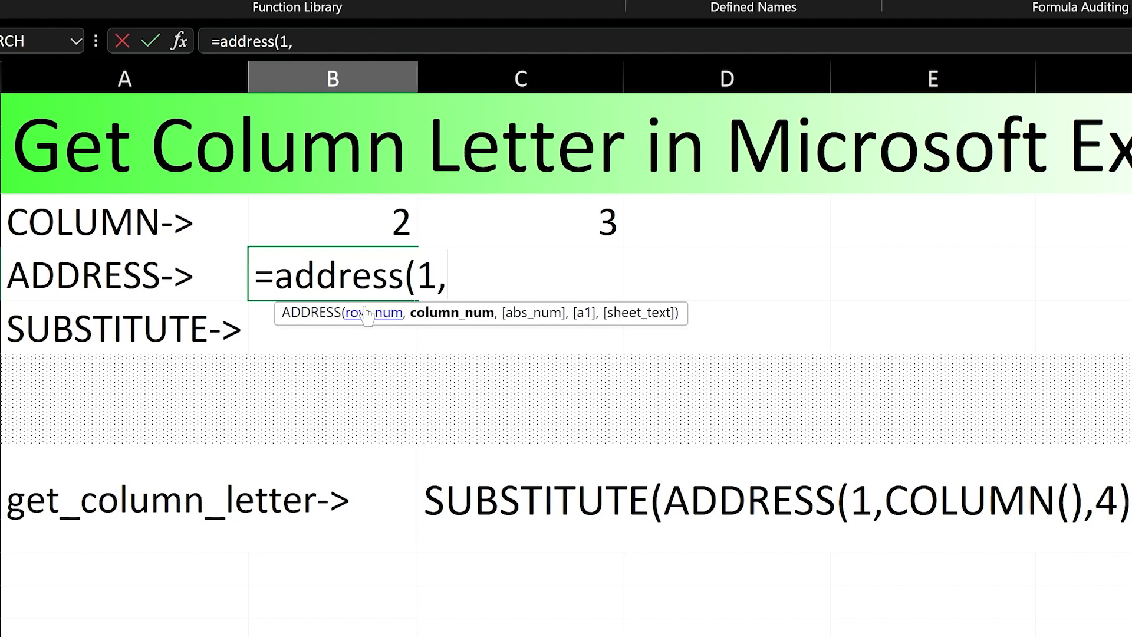
text(col)
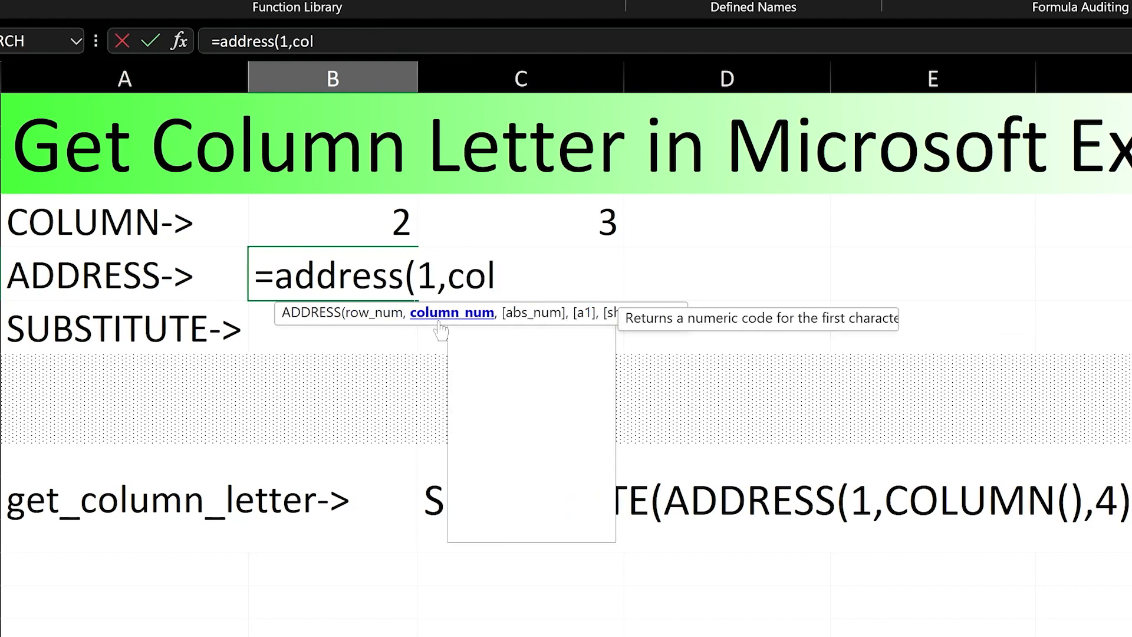
text(umn())
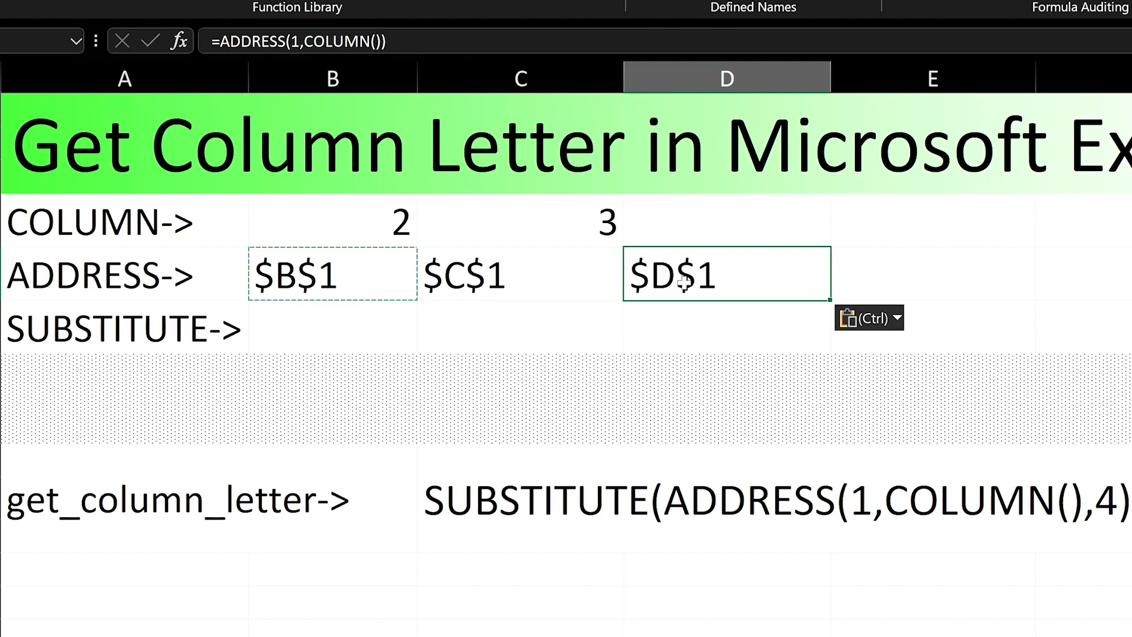
- Edit D5's ADDRESS formula to add the ,4 argument so it returns D1
double_click(726, 274)
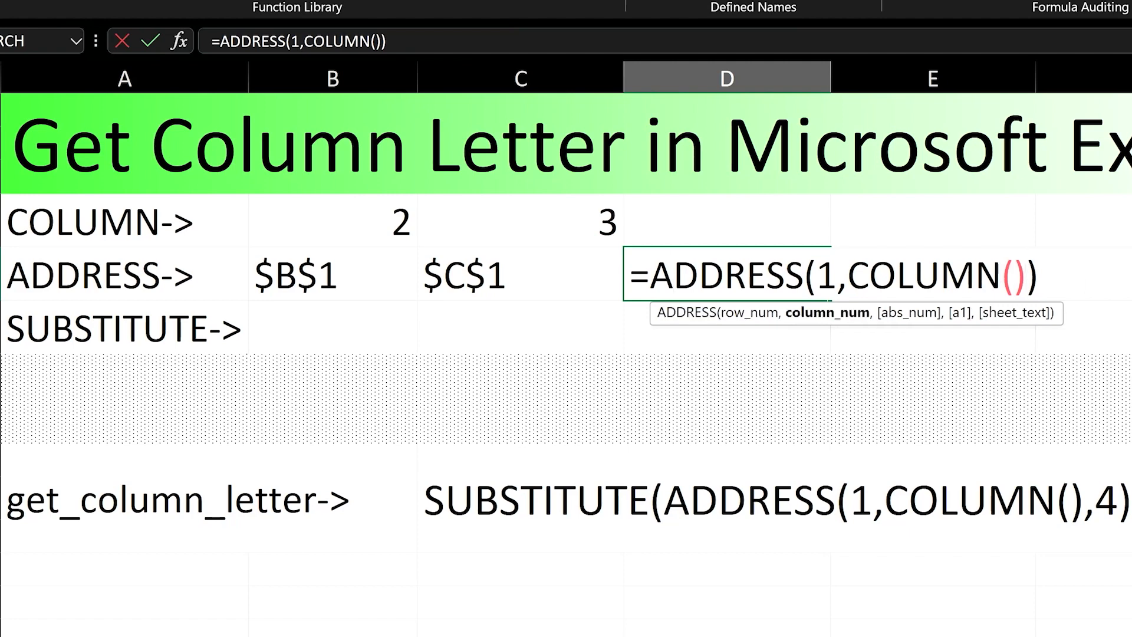
mouse_move(899, 320)
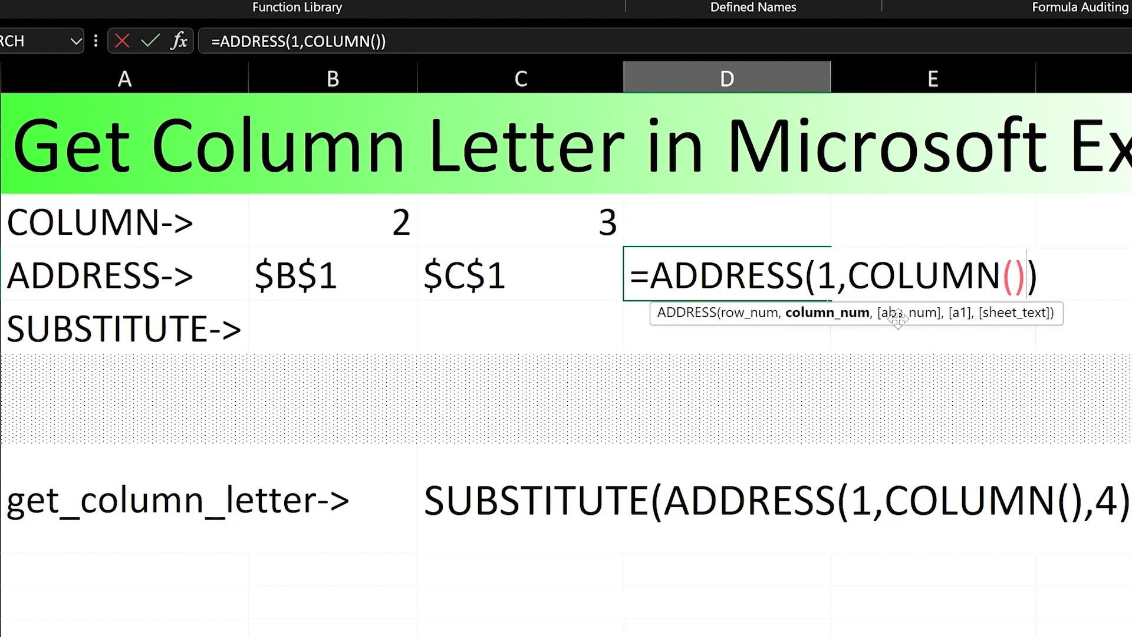
text(,)
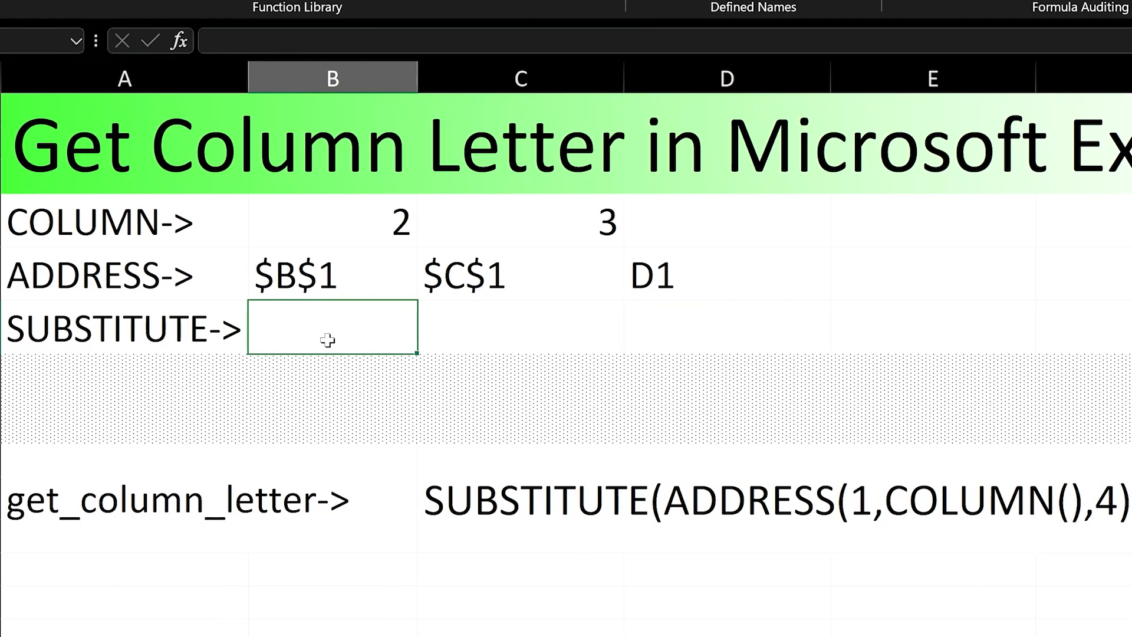
- Enter =SUBSTITUTE(ADDRESS(1,COLUMN(),4),"1","") in B6 so it returns the letter B
text(=substitute)
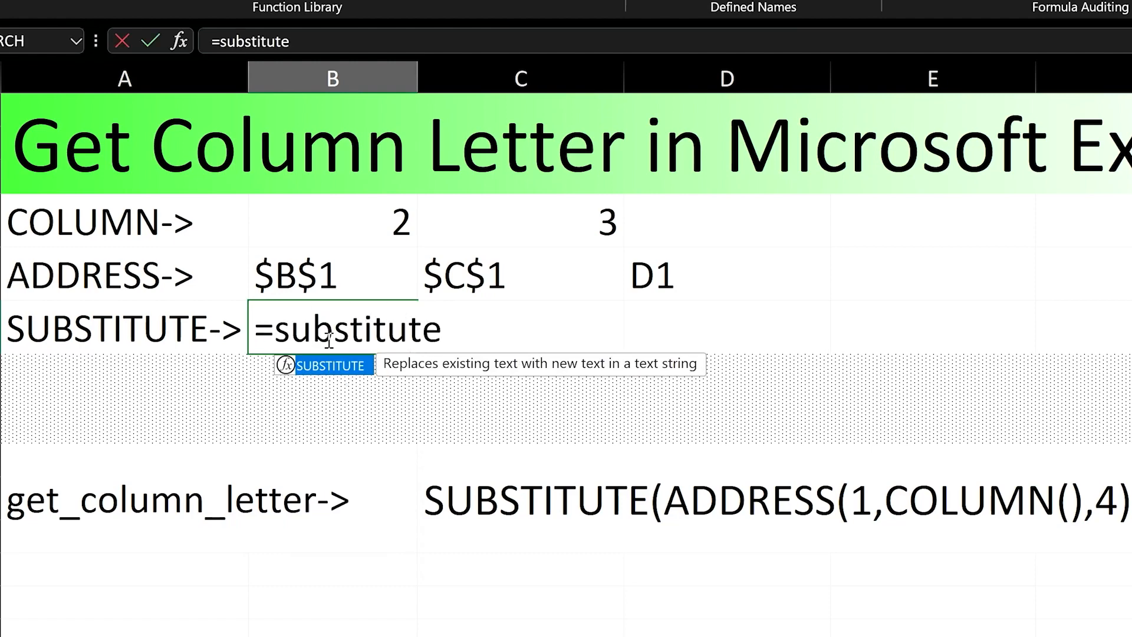
text(()
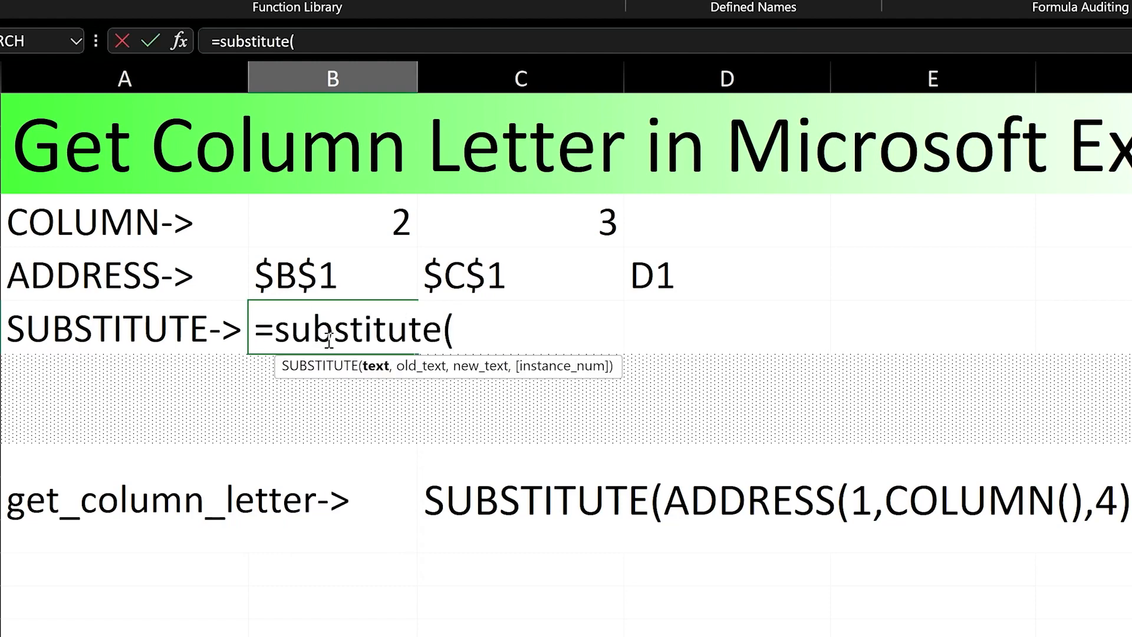
text(address(1)
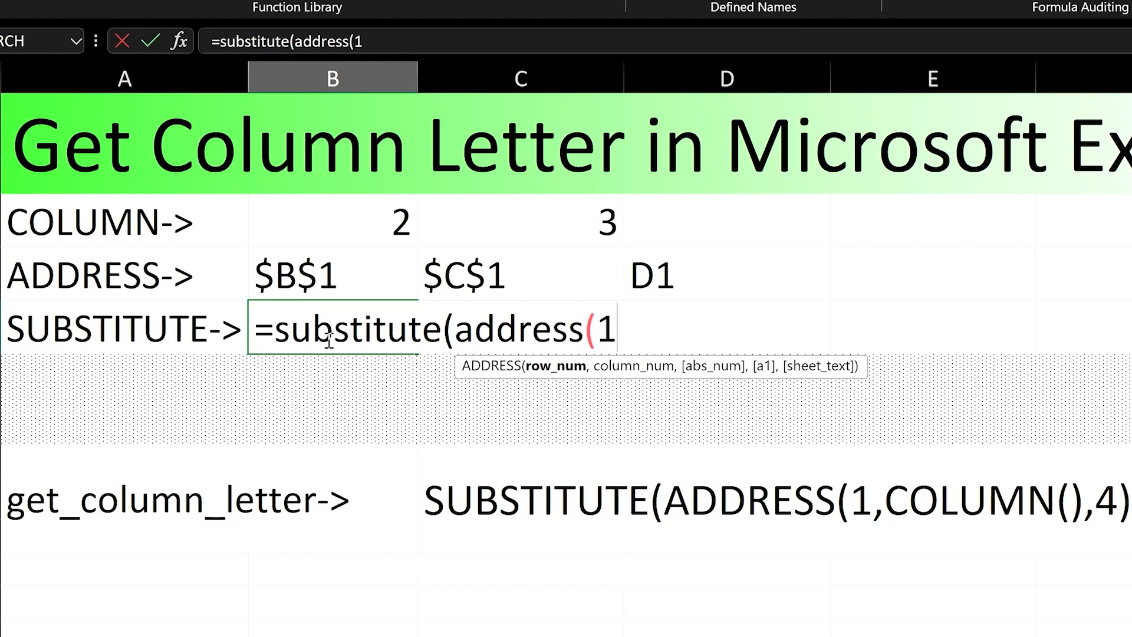
text(,column())
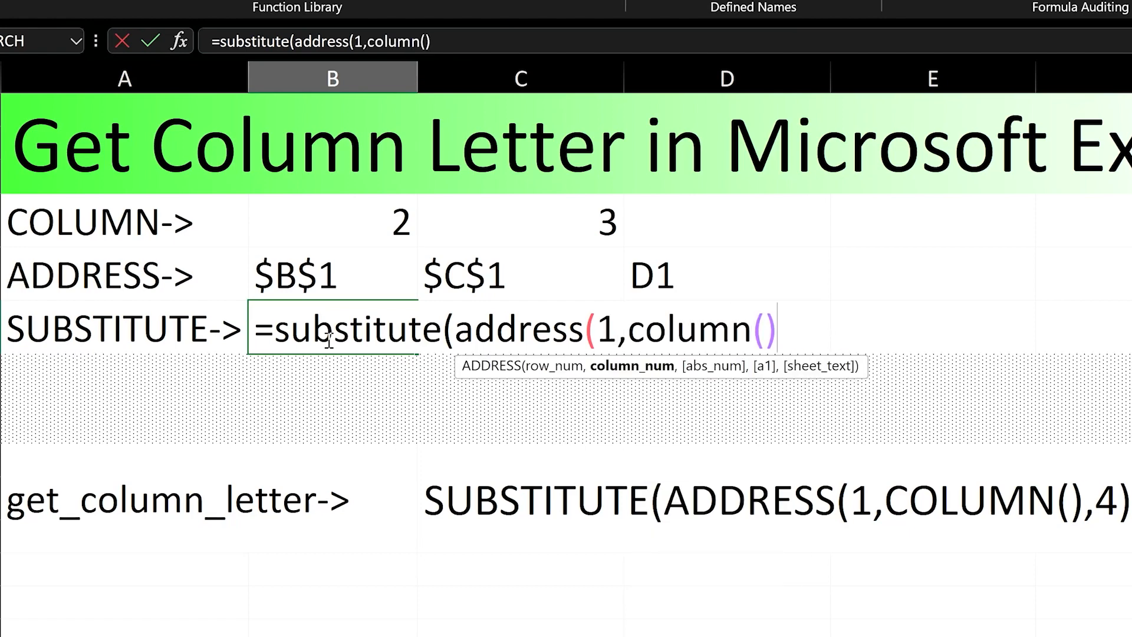
text(,4),"1","")
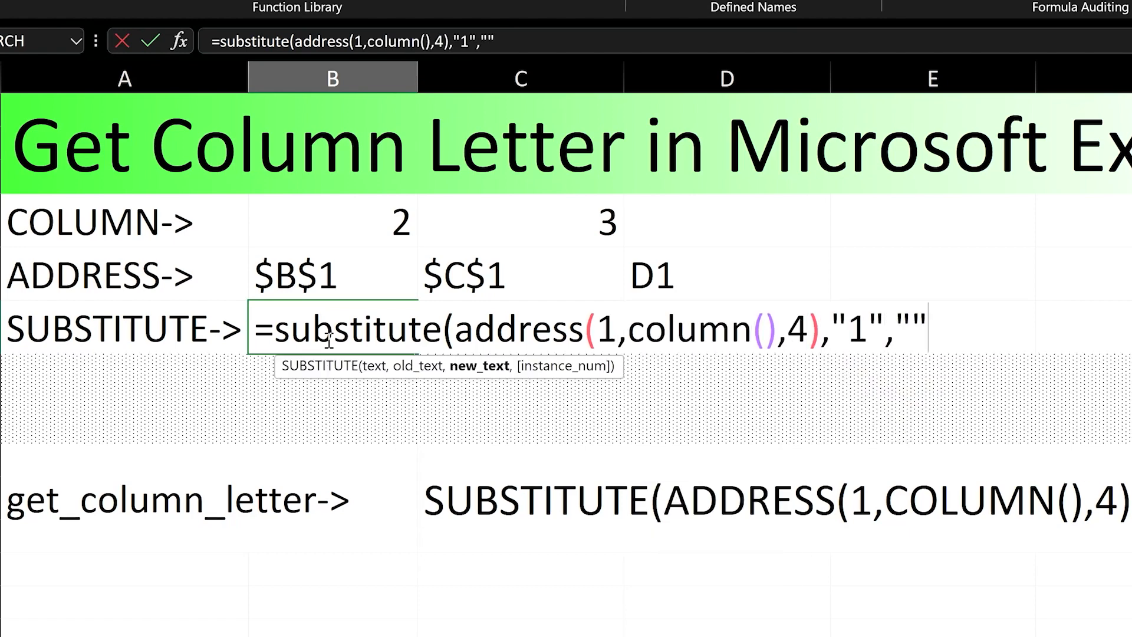
key(enter)
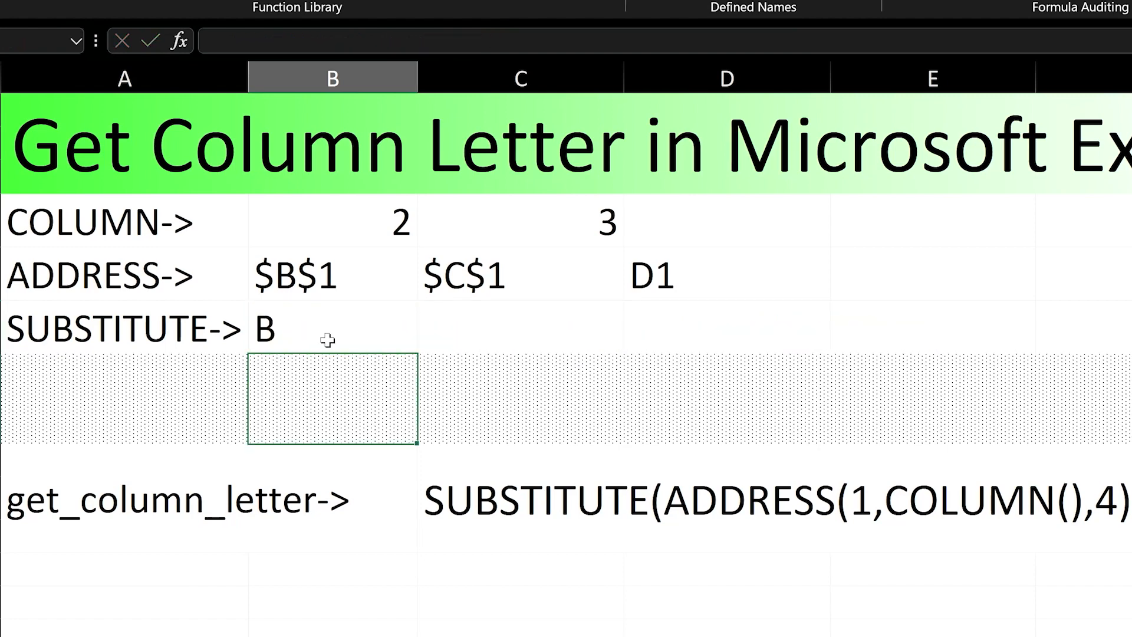
text(=SUBSTITUTE(ADDRESS(1,COLUMN(),4),"1",""))
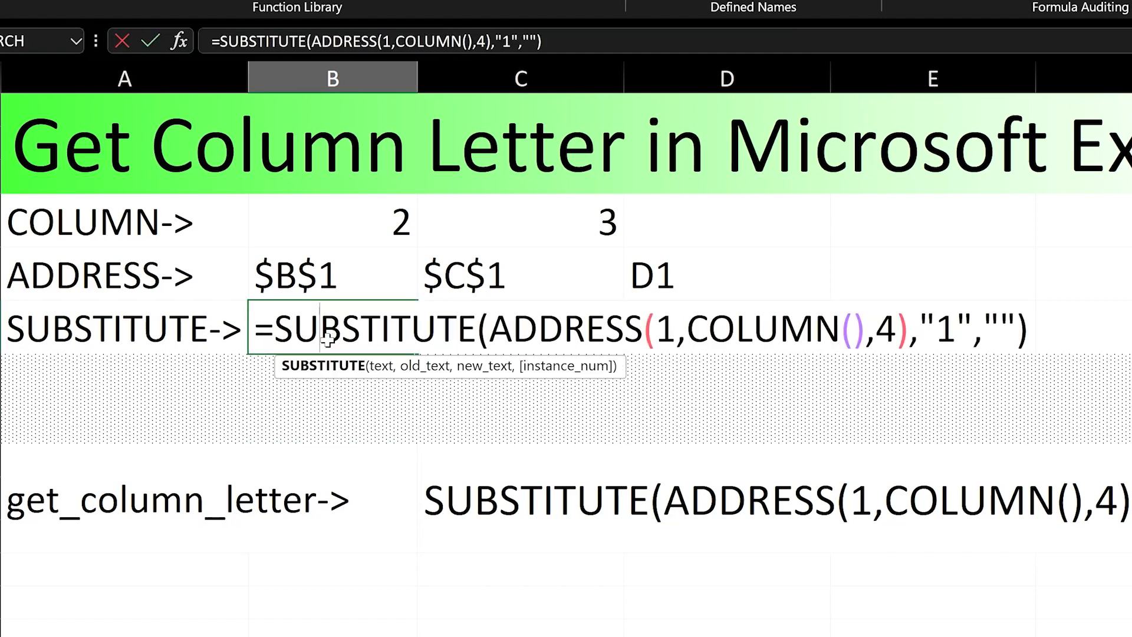
key(Enter)
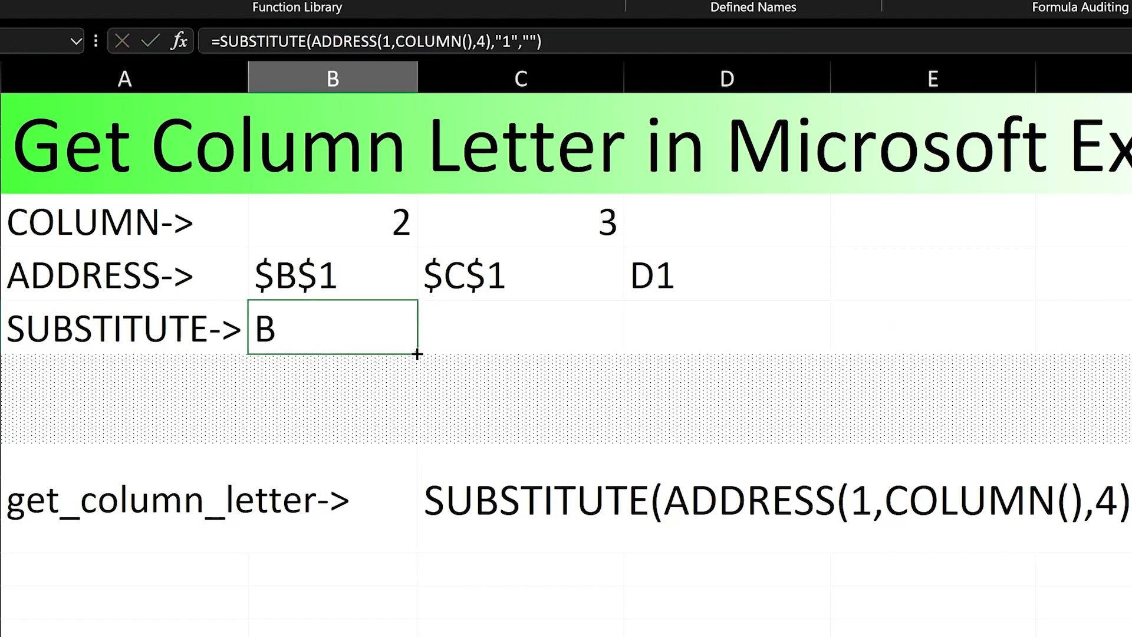
mouse_move(419, 354)
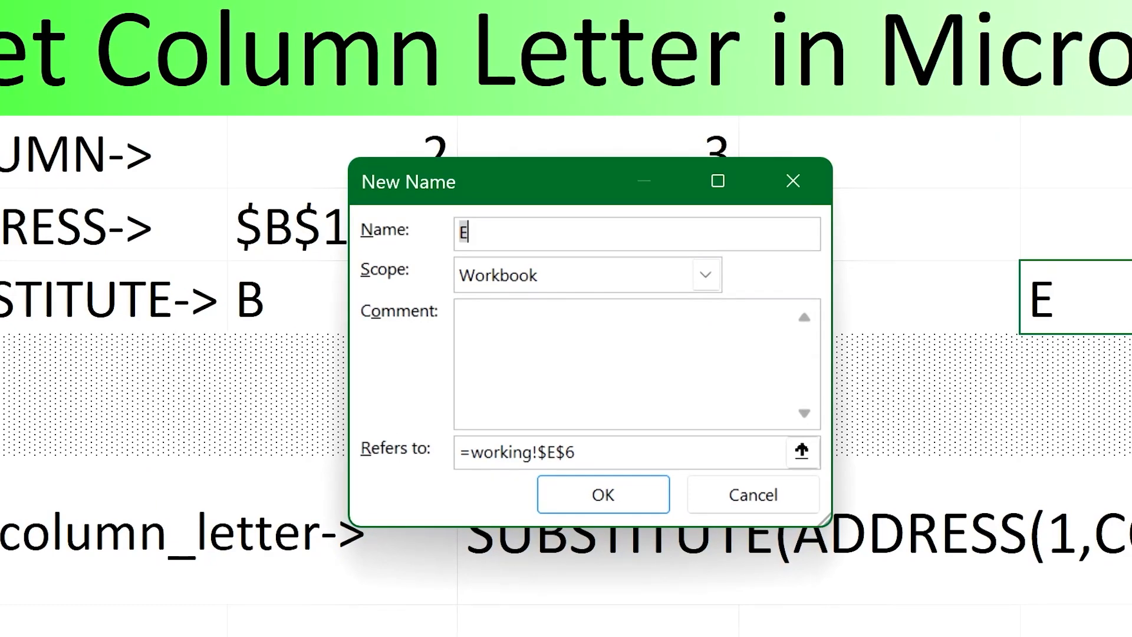
- Save the SUBSTITUTE formula as the name getColumnLetter and begin =get in F6
text(etColu)
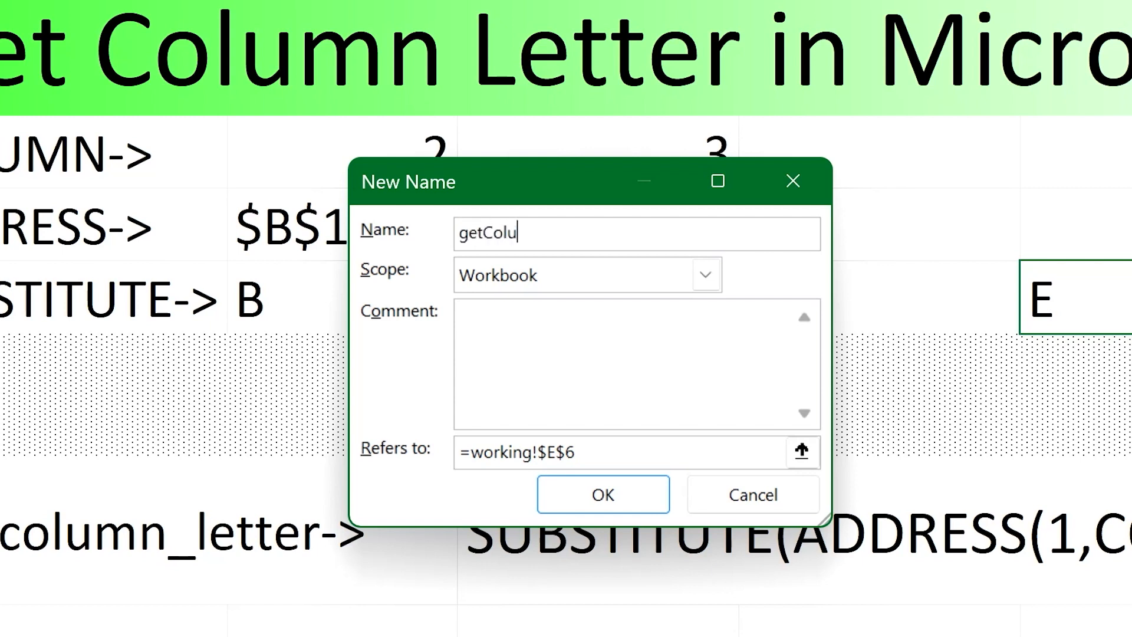
text(mnLetter)
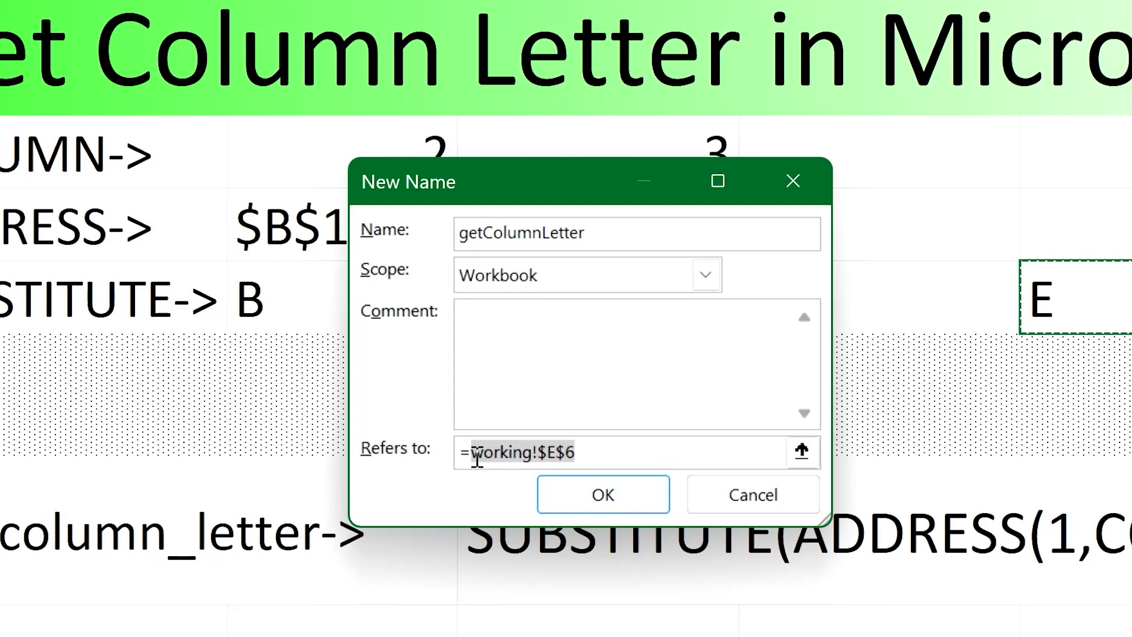
click(602, 494)
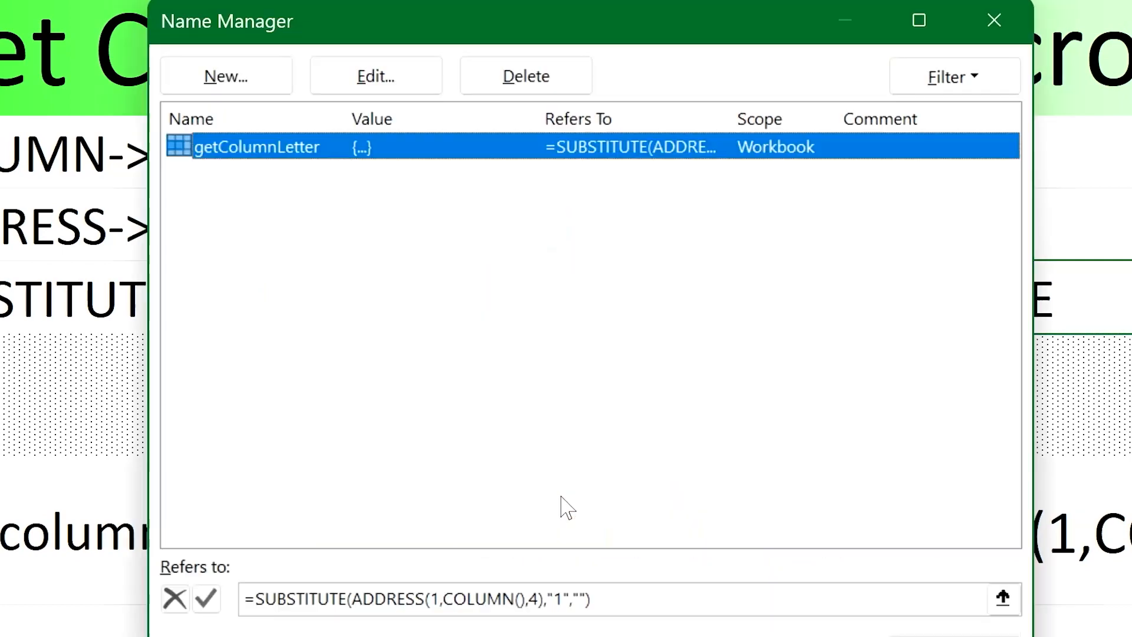
click(994, 20)
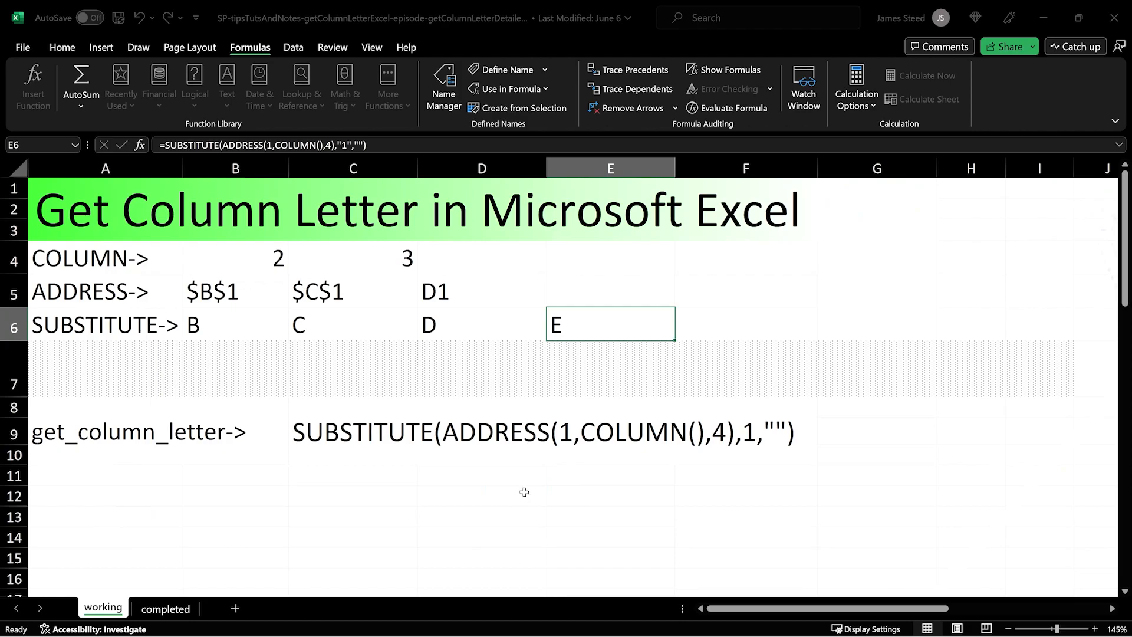
text(=get)
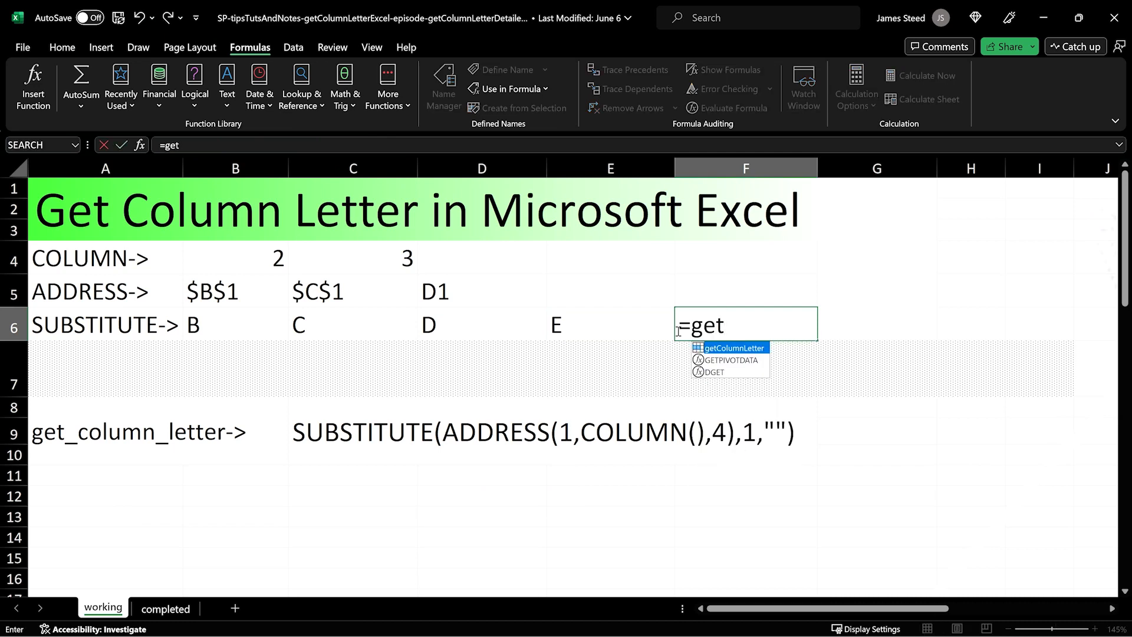